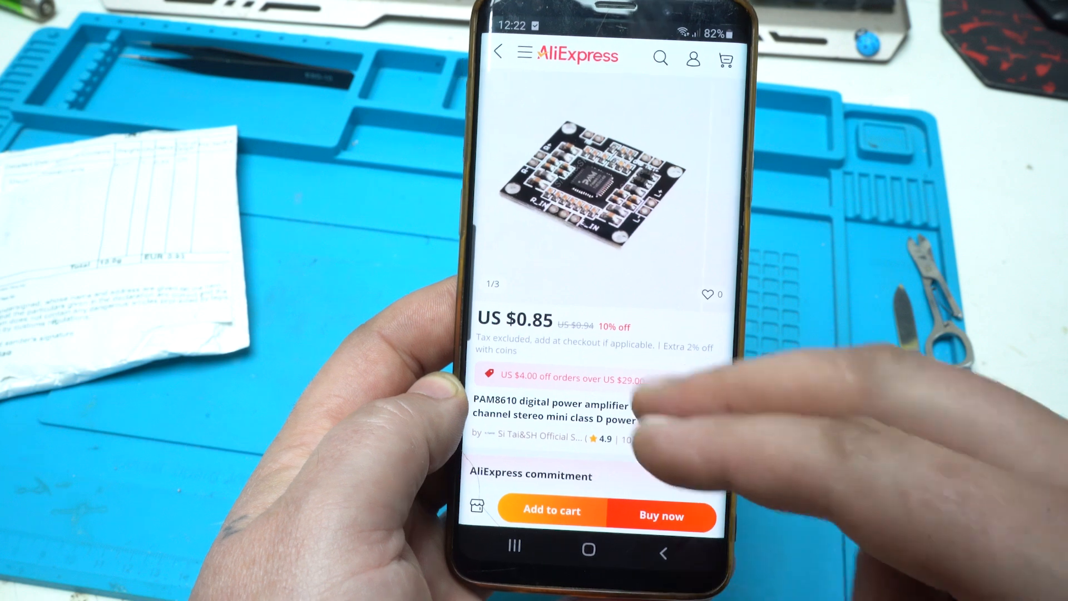
pyautogui.scroll(-3)
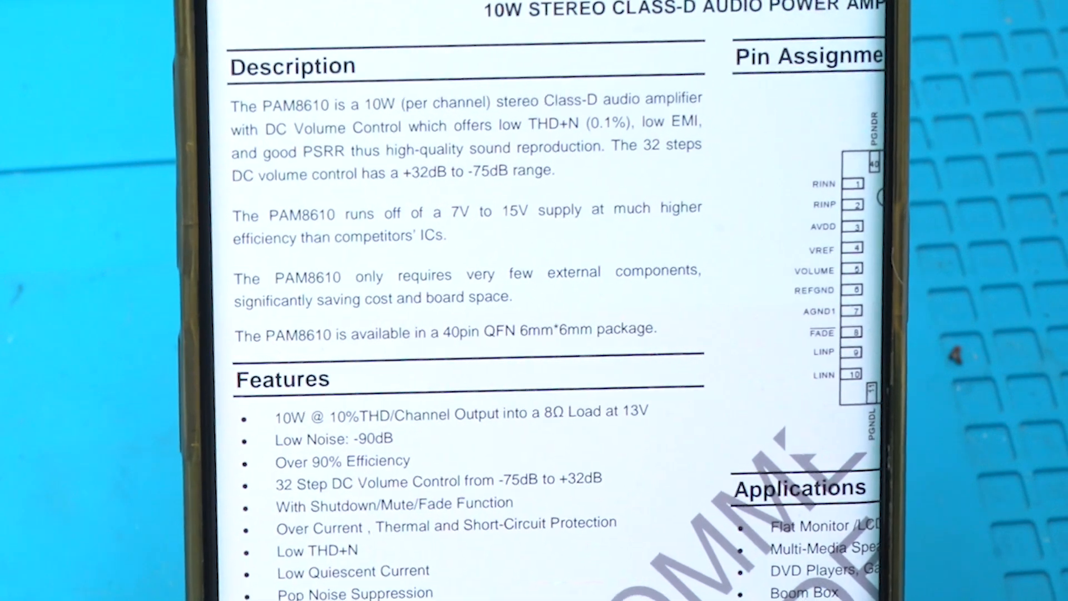
pyautogui.scroll(-3)
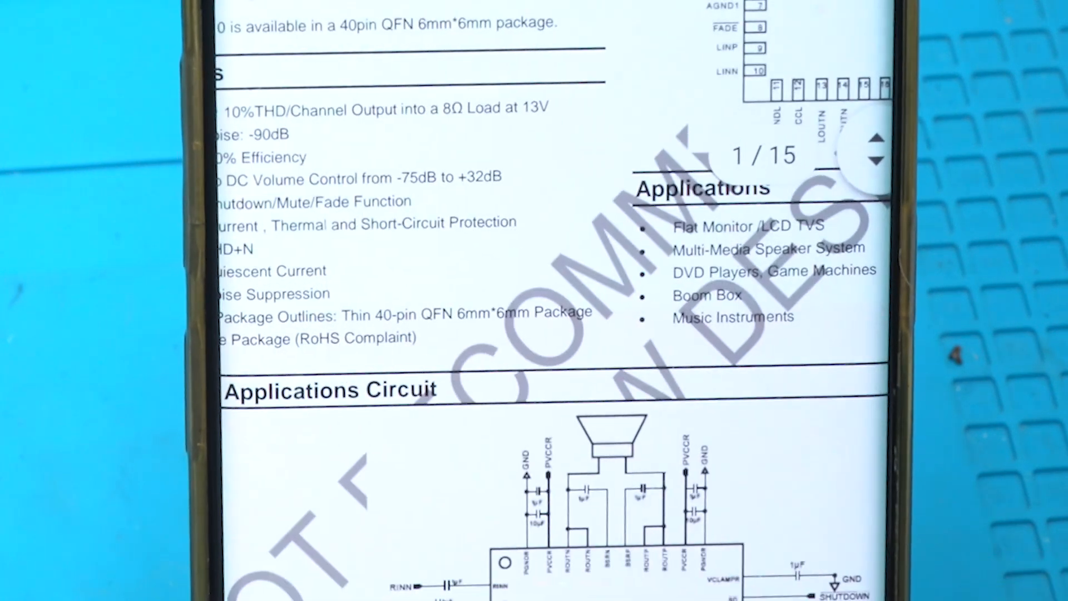